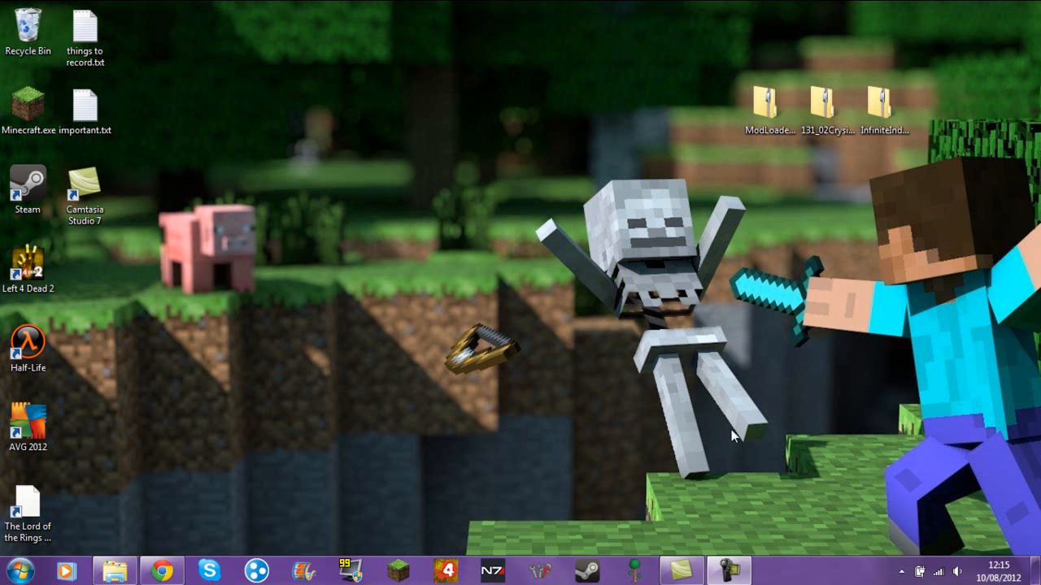
mouse_move(696, 415)
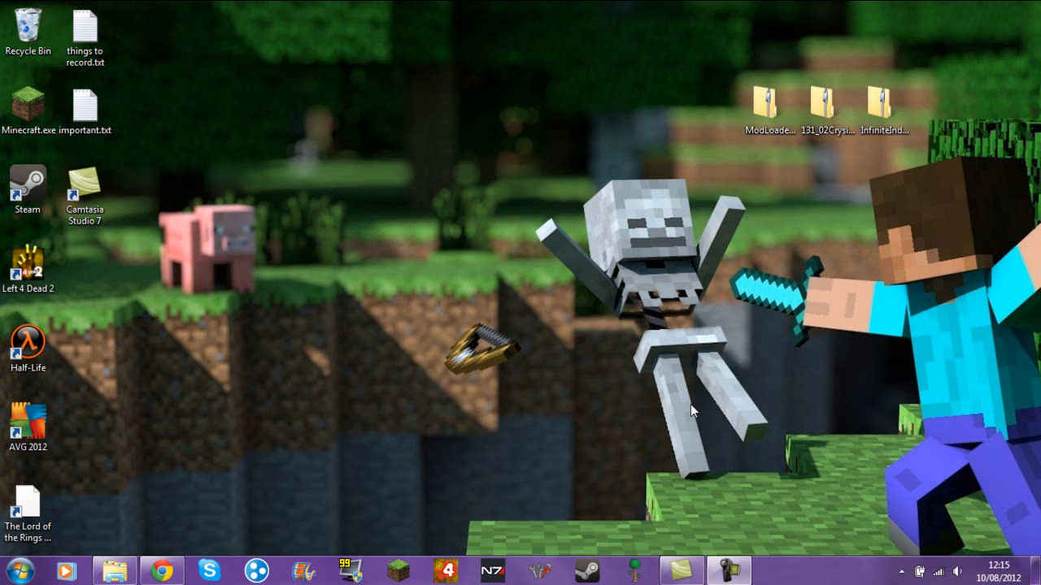
mouse_move(430, 240)
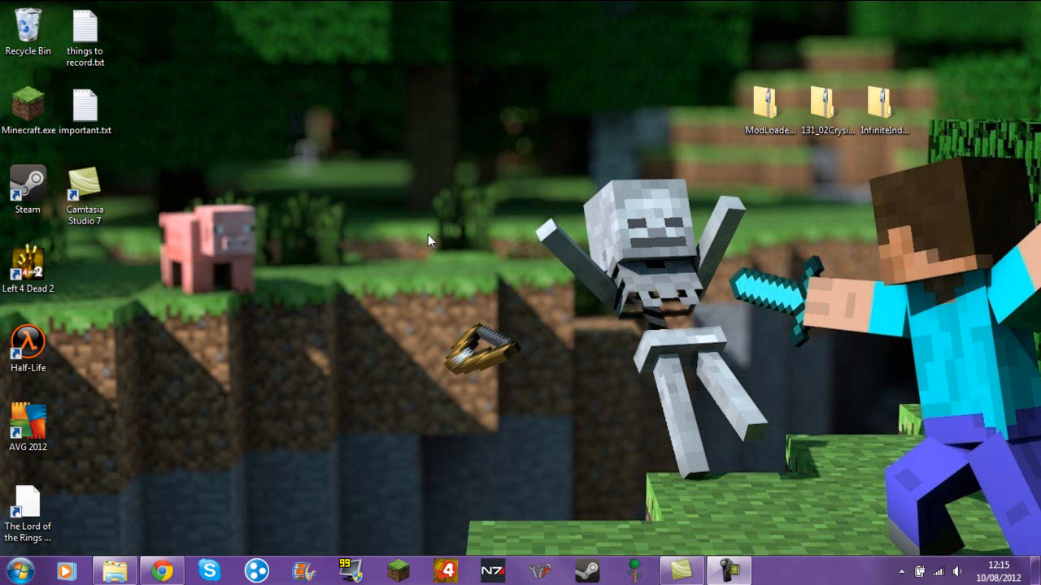
Step: Drag the ModLoader, Crysis gun mod and InfiniteIndex archives leftward on the desktop, then deselect
left_click(769, 106)
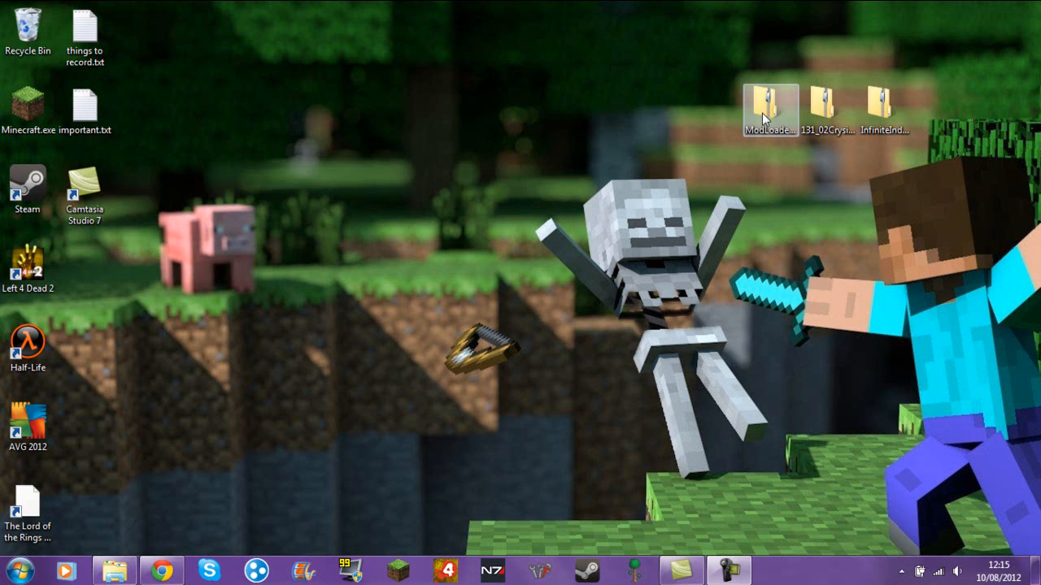
left_click_drag(770, 106, 599, 114)
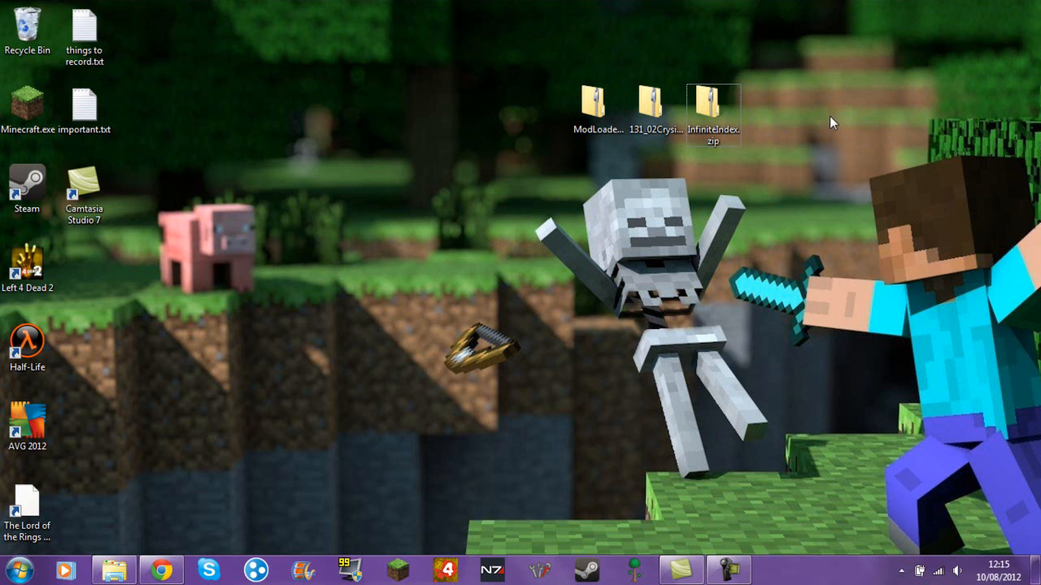
left_click(713, 114)
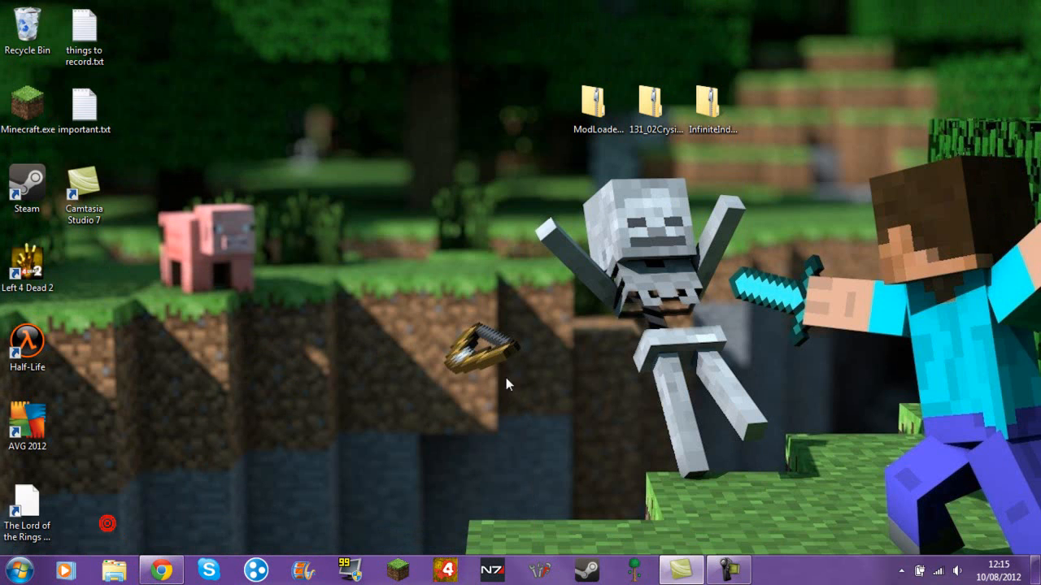
left_click(713, 102)
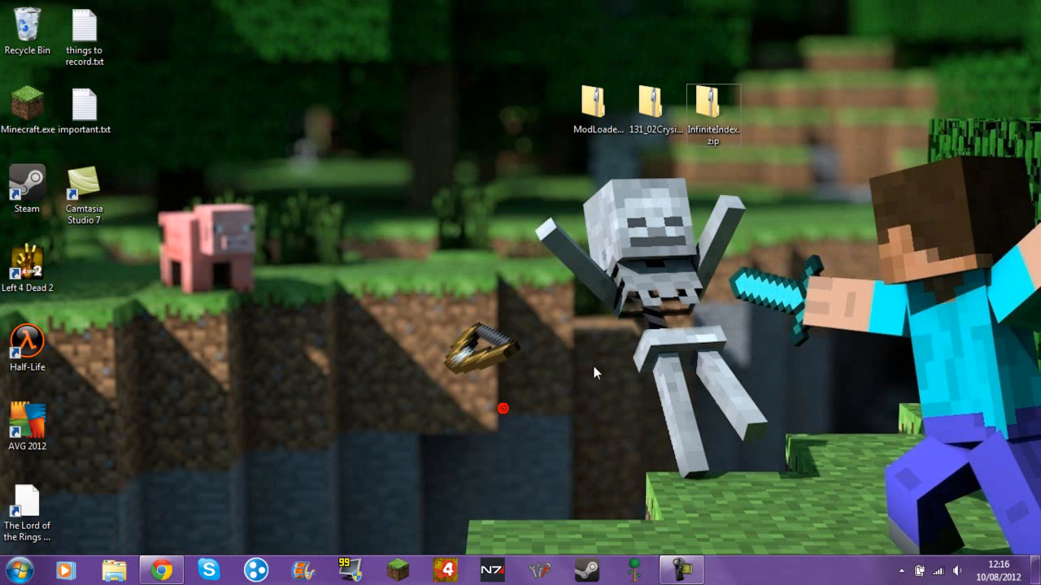
mouse_move(348, 331)
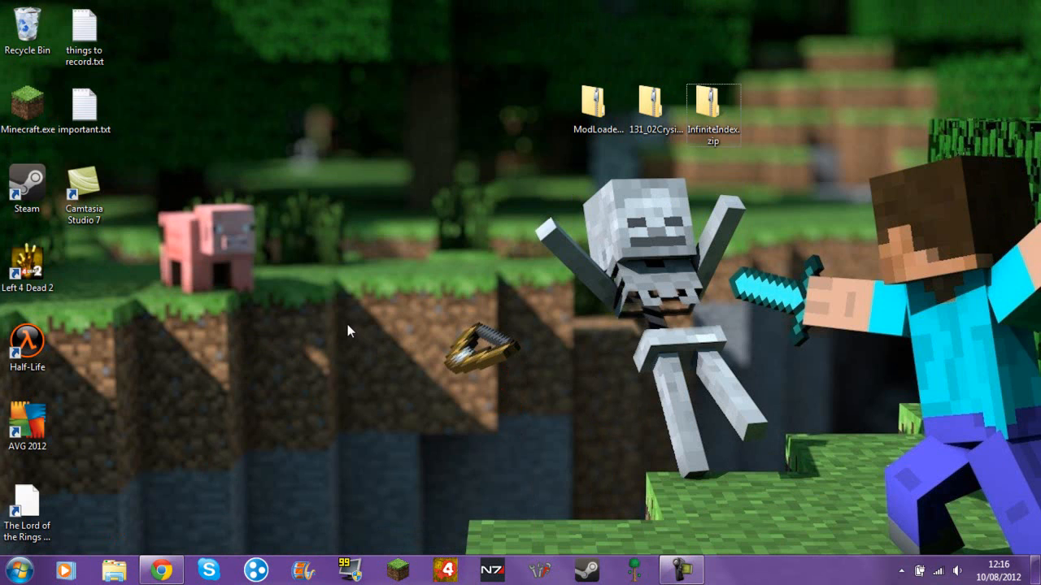
Step: Browse AppData Roaming into .minecraft\bin and bring up minecraft.jar's context menu
left_click(11, 568)
type("%")
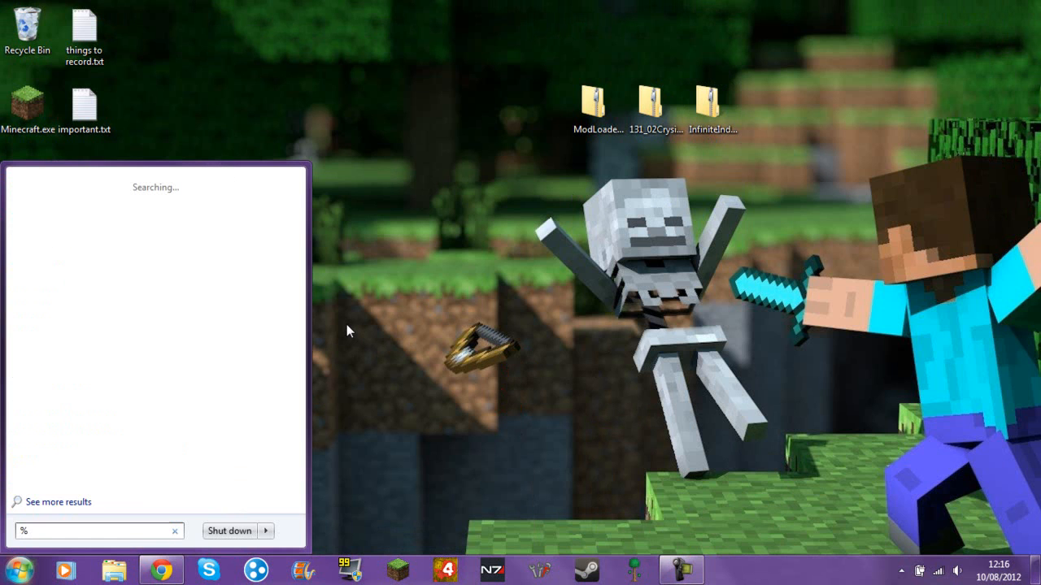
type("appdata")
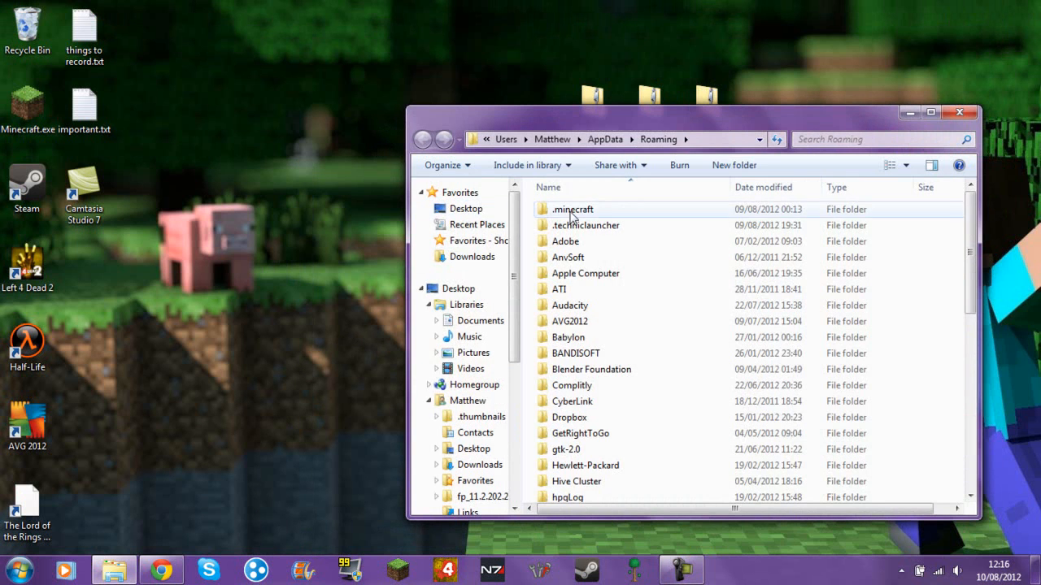
double_click(573, 209)
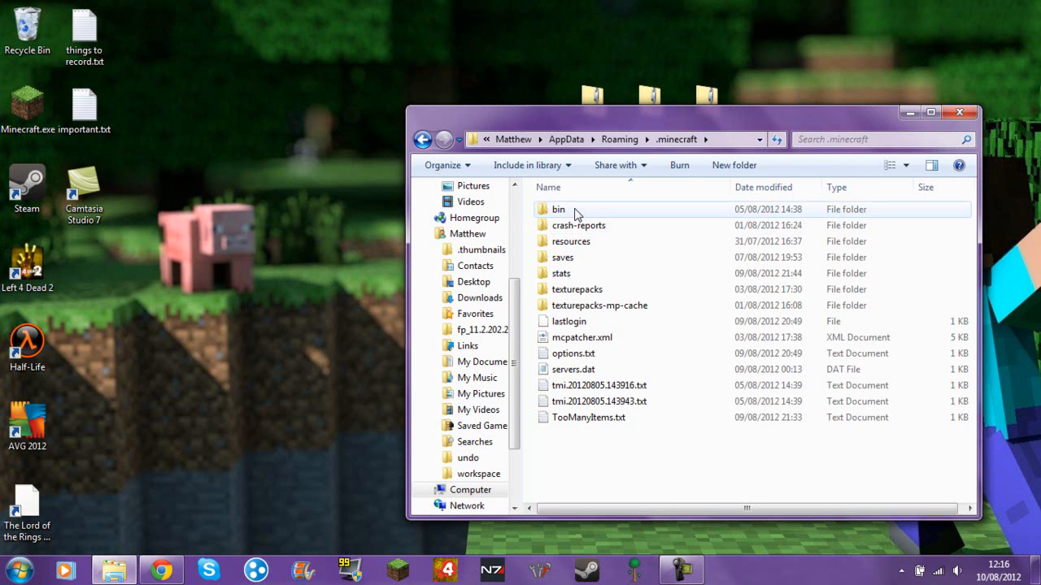
double_click(558, 209)
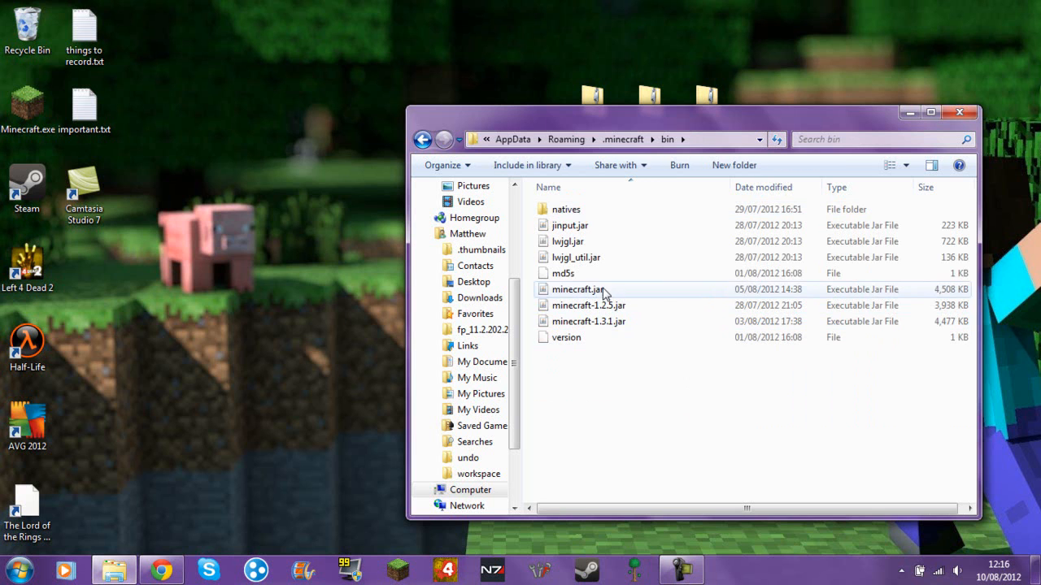
right_click(578, 289)
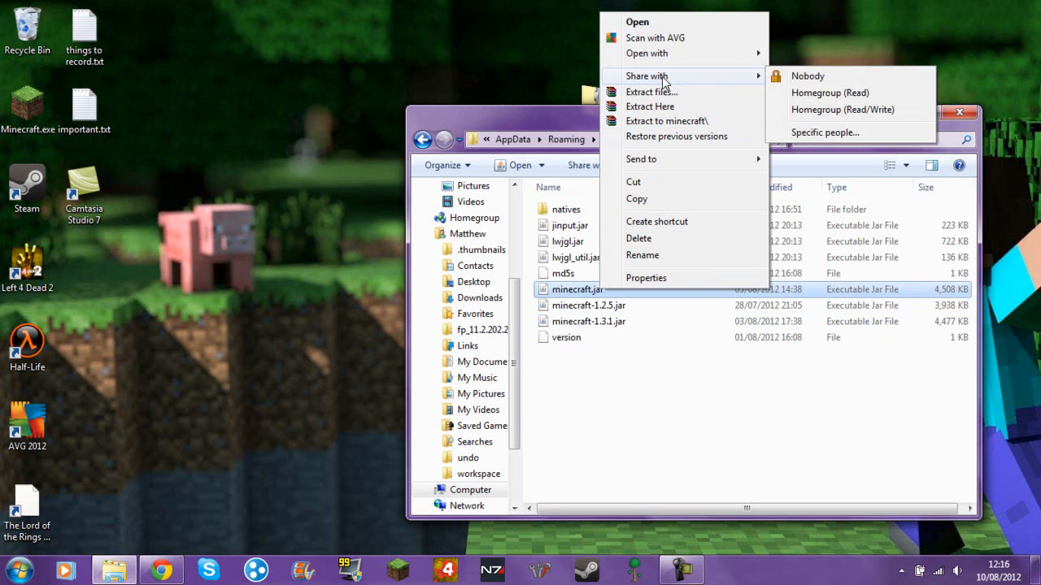
mouse_move(646, 53)
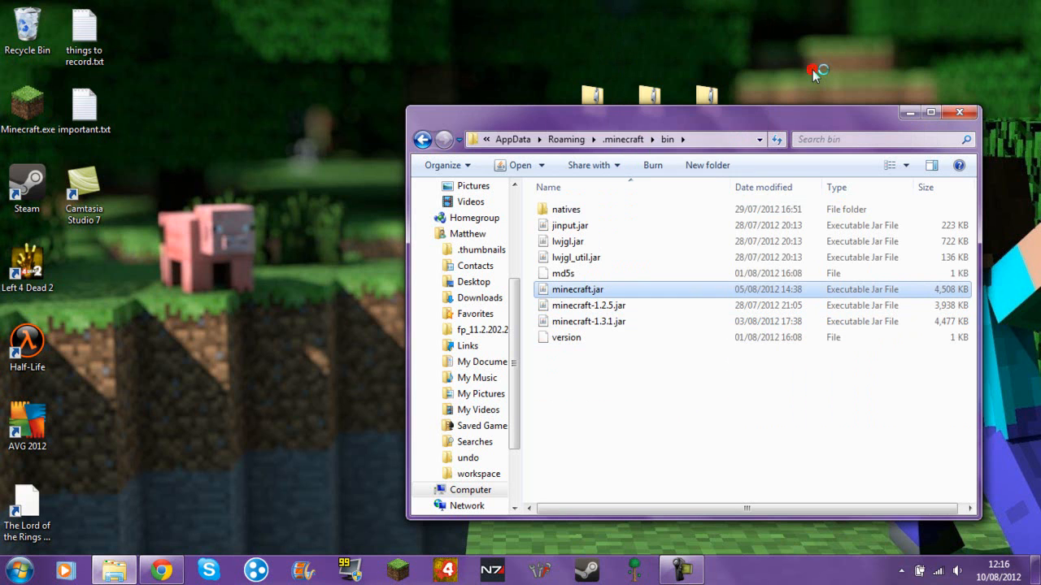
Step: Open minecraft.jar in WinRAR, dismiss the license reminder, and select ModLoader.zip
double_click(577, 289)
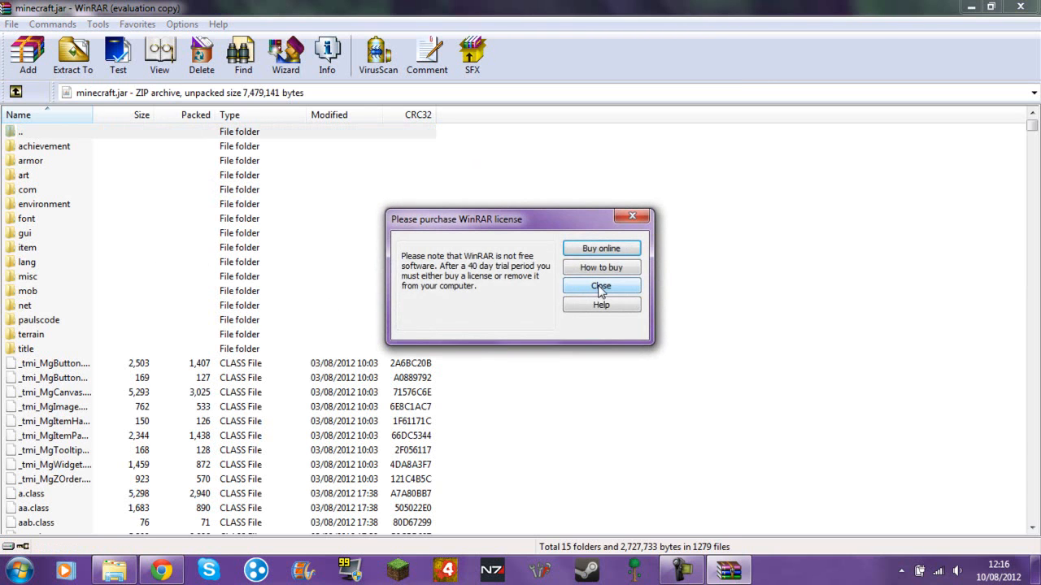
left_click(600, 285)
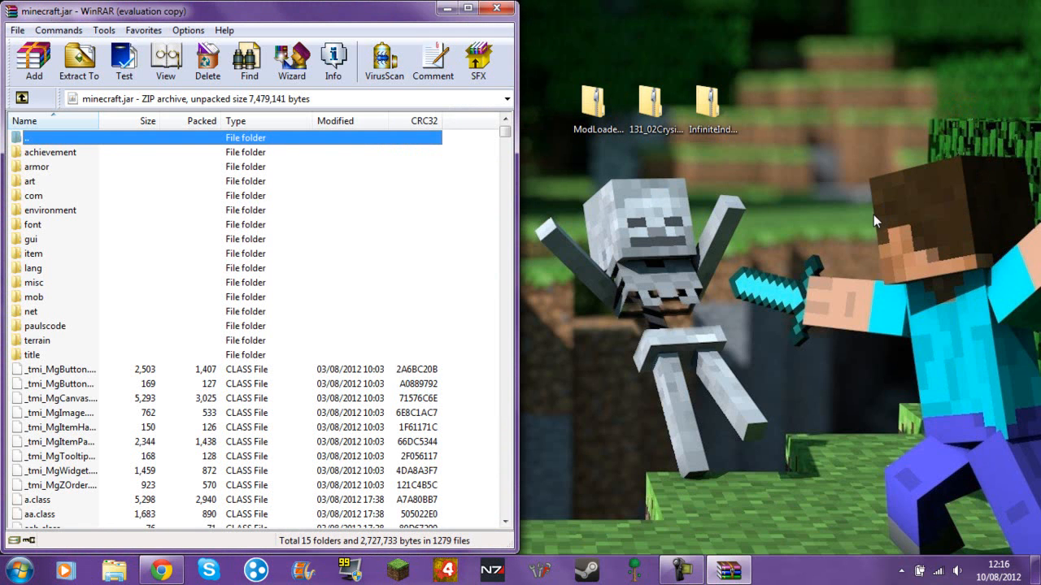
mouse_move(572, 295)
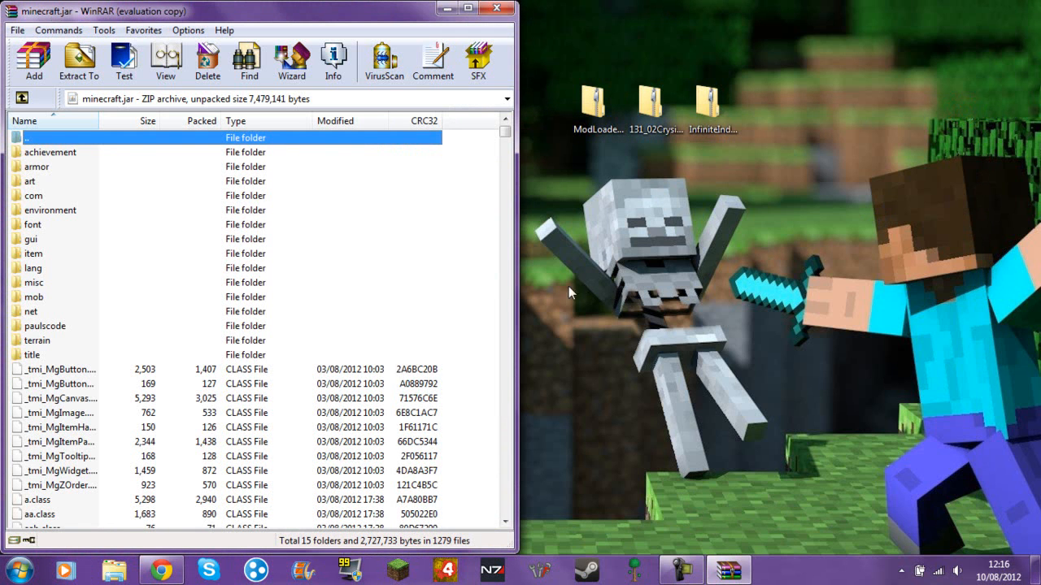
mouse_move(57, 428)
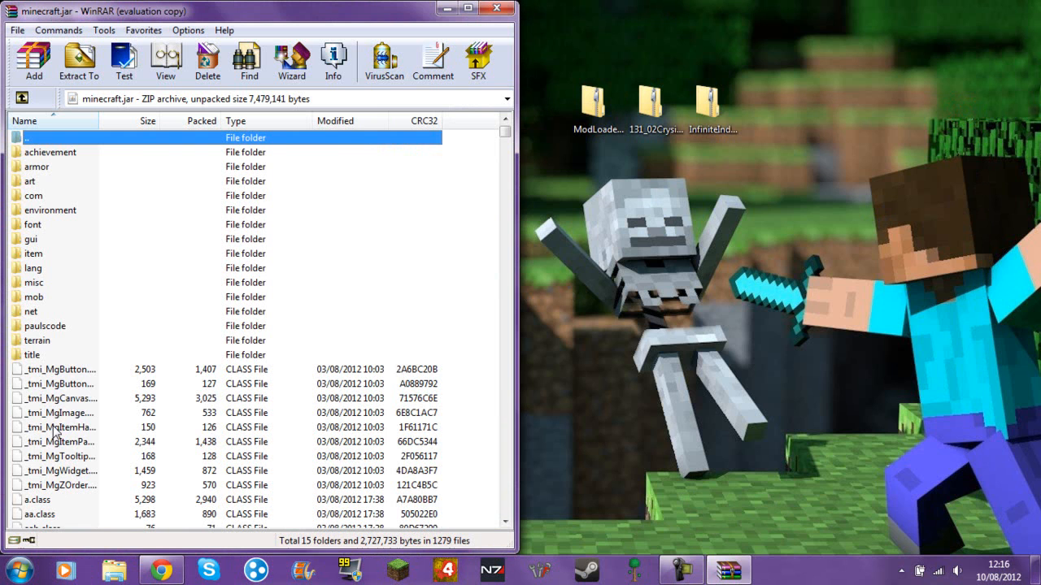
mouse_move(63, 482)
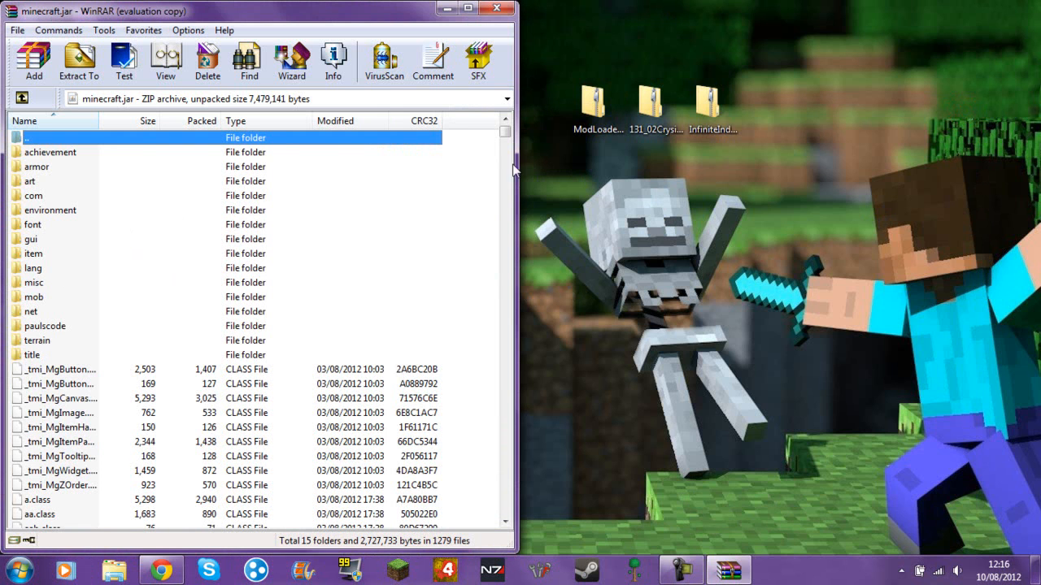
left_click(598, 101)
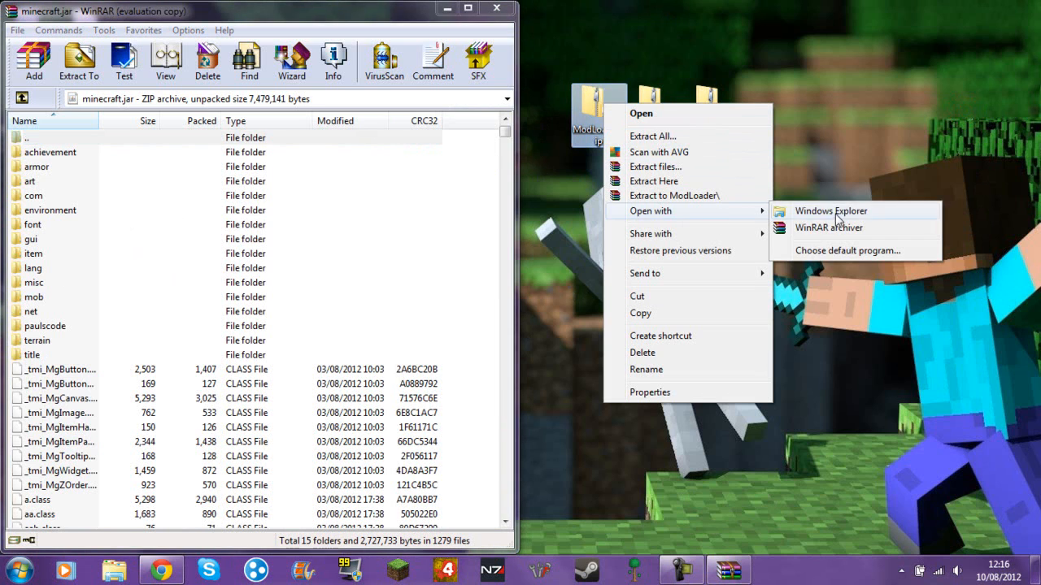
Step: Merge all ModLoader class files into minecraft.jar, bringing it to 1286 files
left_click(828, 228)
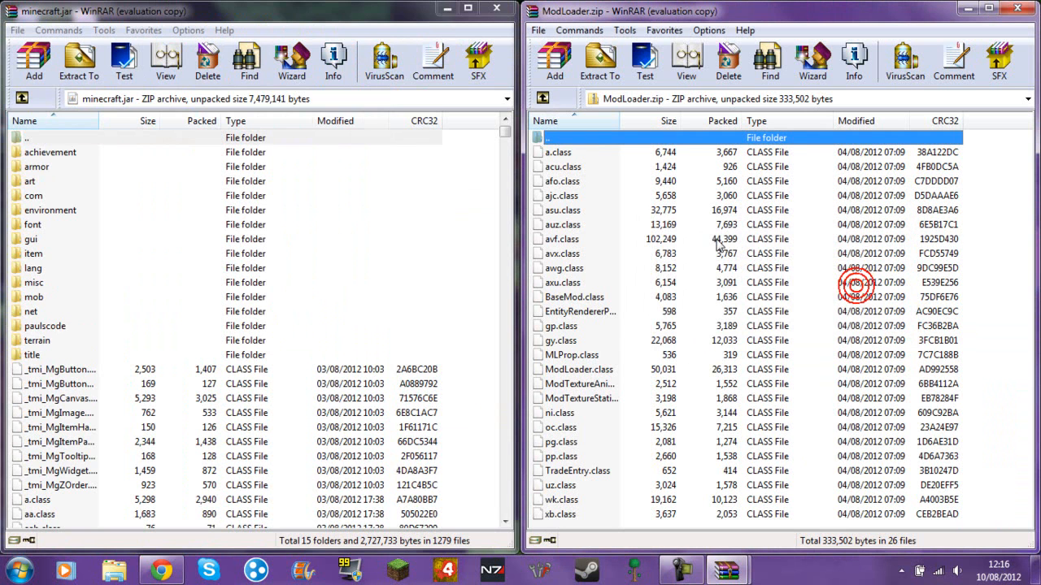
mouse_move(756, 248)
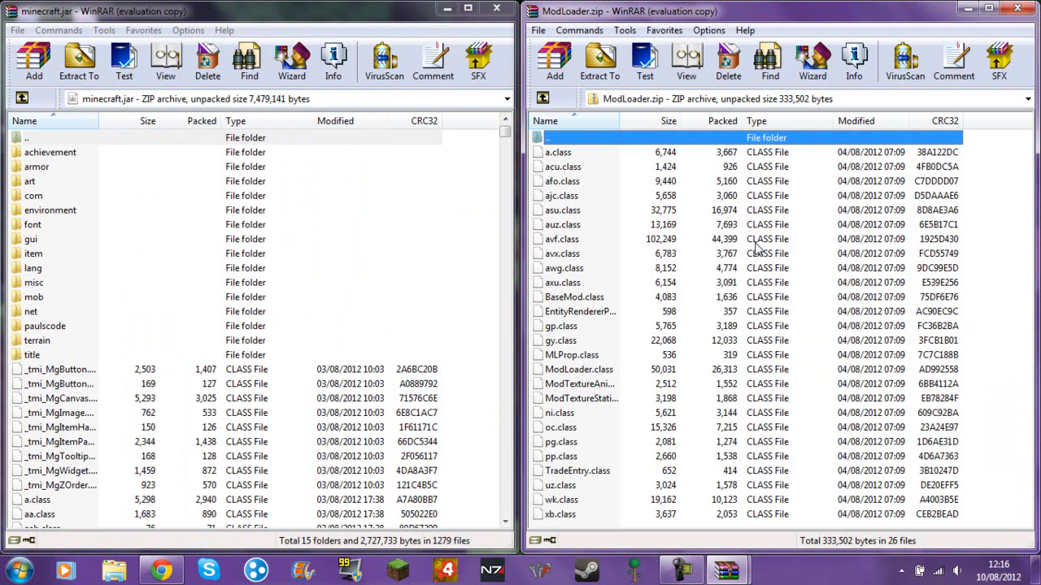
key("ctrl+a")
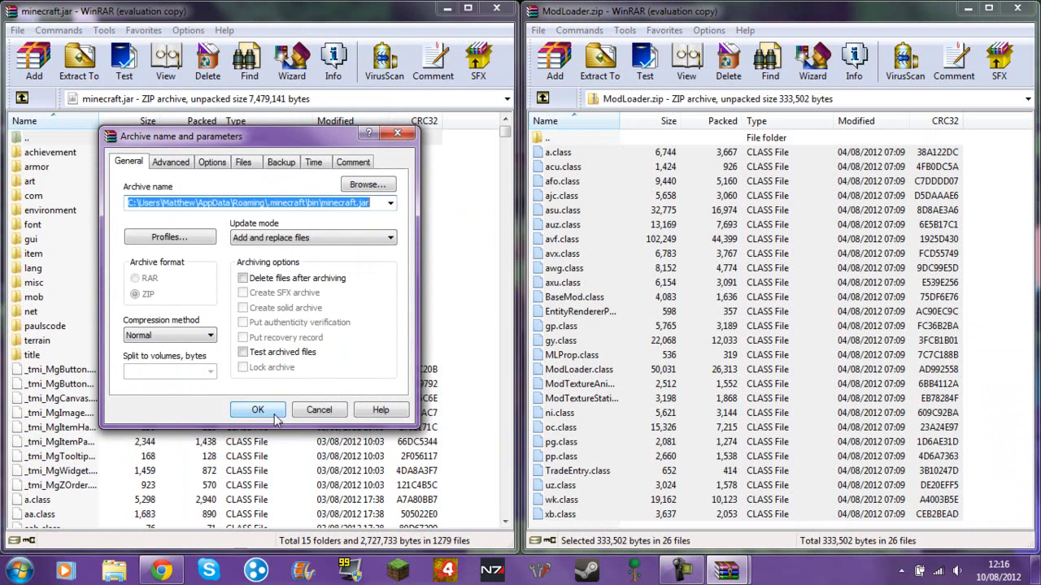
left_click(258, 409)
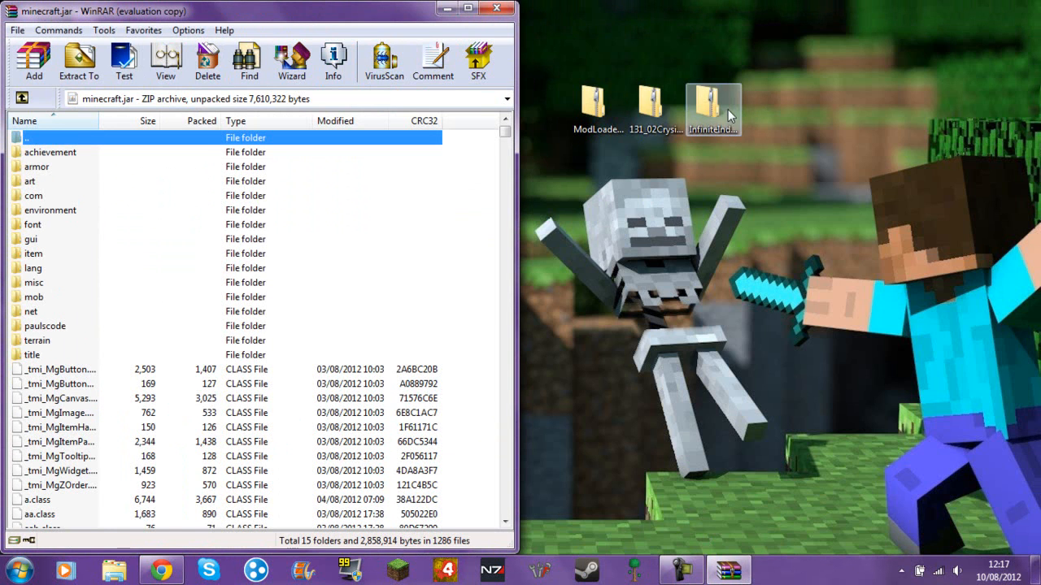
Step: Open InfiniteIndex.zip in WinRAR and add its files to minecraft.jar (1287 files)
right_click(712, 106)
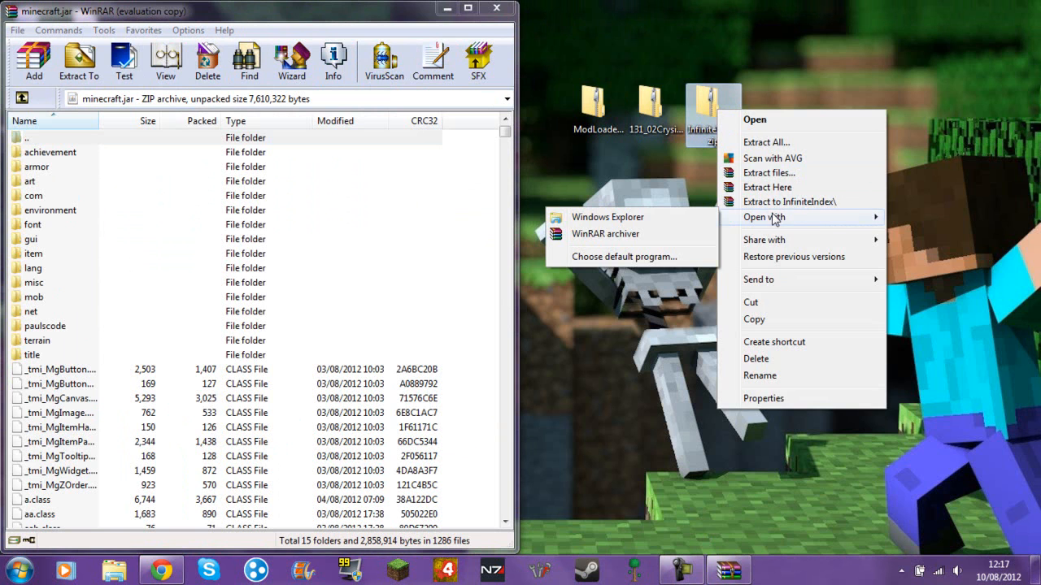
left_click(605, 233)
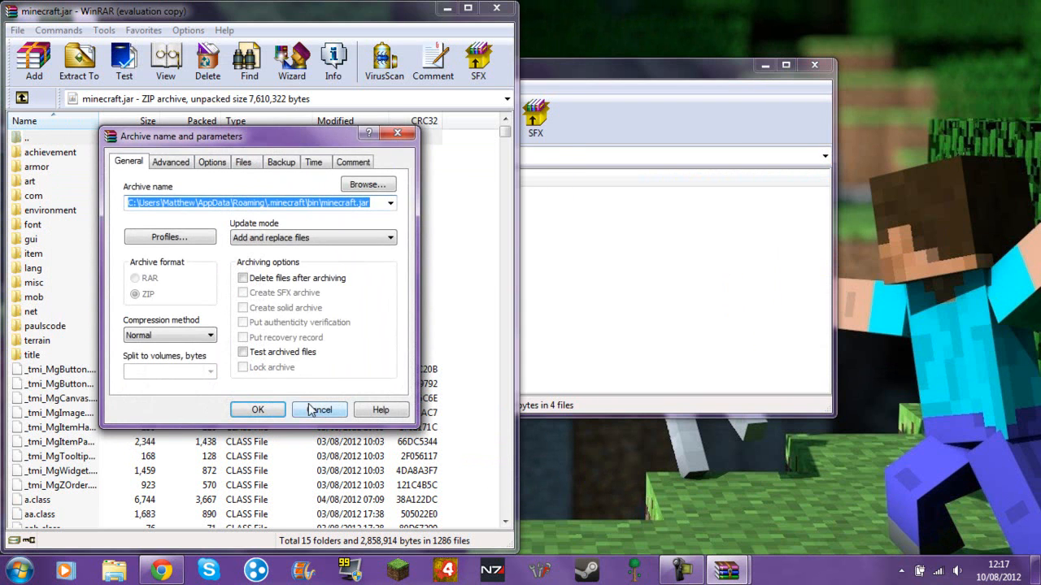
left_click(257, 410)
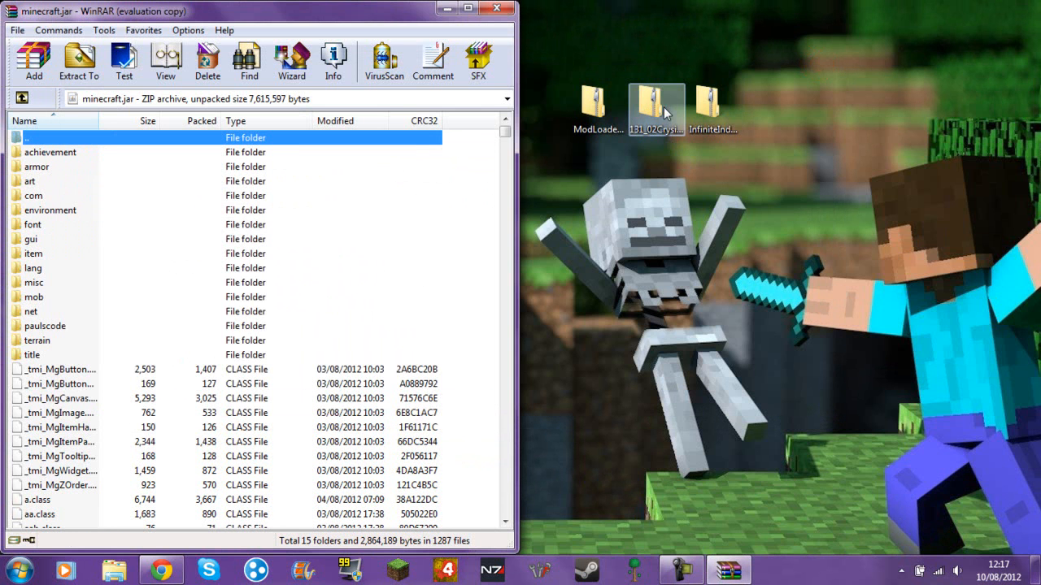
Step: Add all Crysis gun mod files, including CrysisGuns, into minecraft.jar (1362 files)
double_click(656, 106)
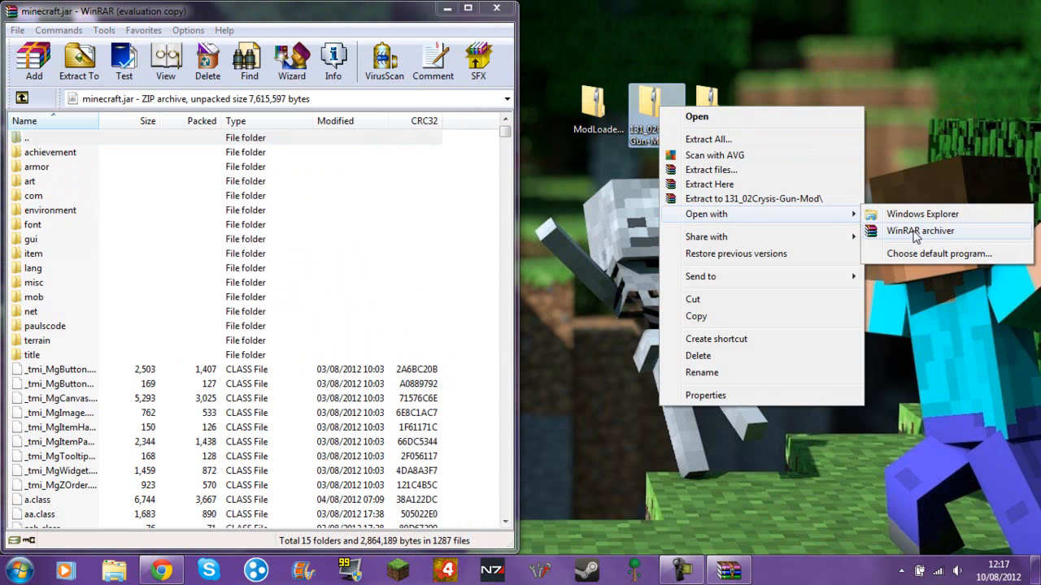
left_click(919, 230)
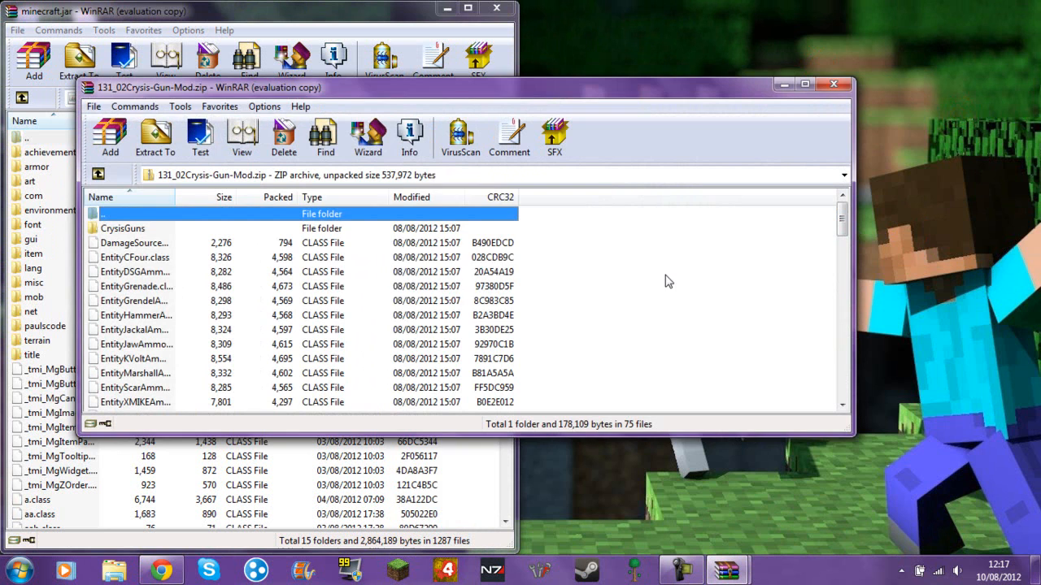
key("ctrl+a")
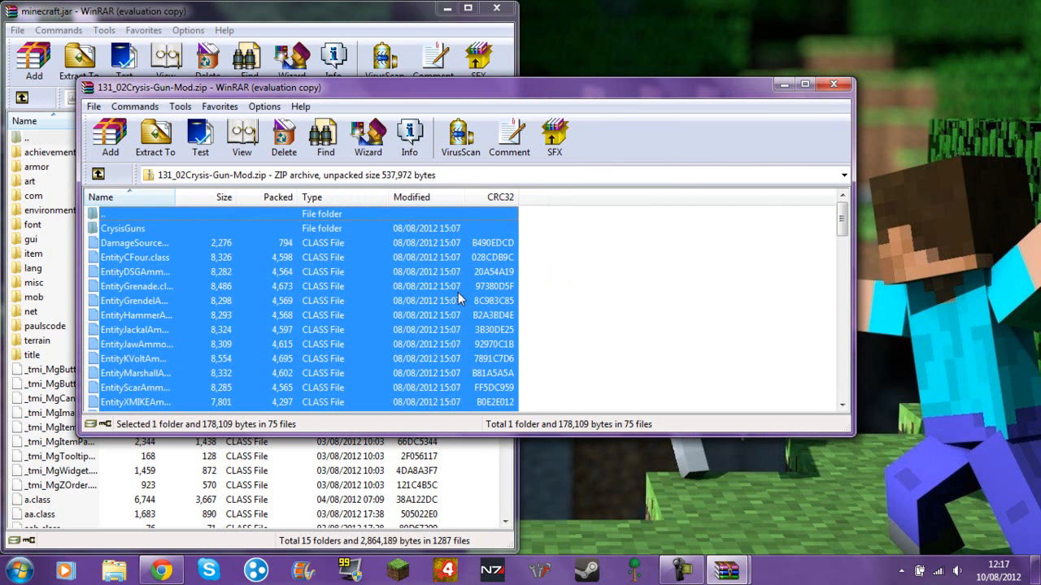
left_click(154, 138)
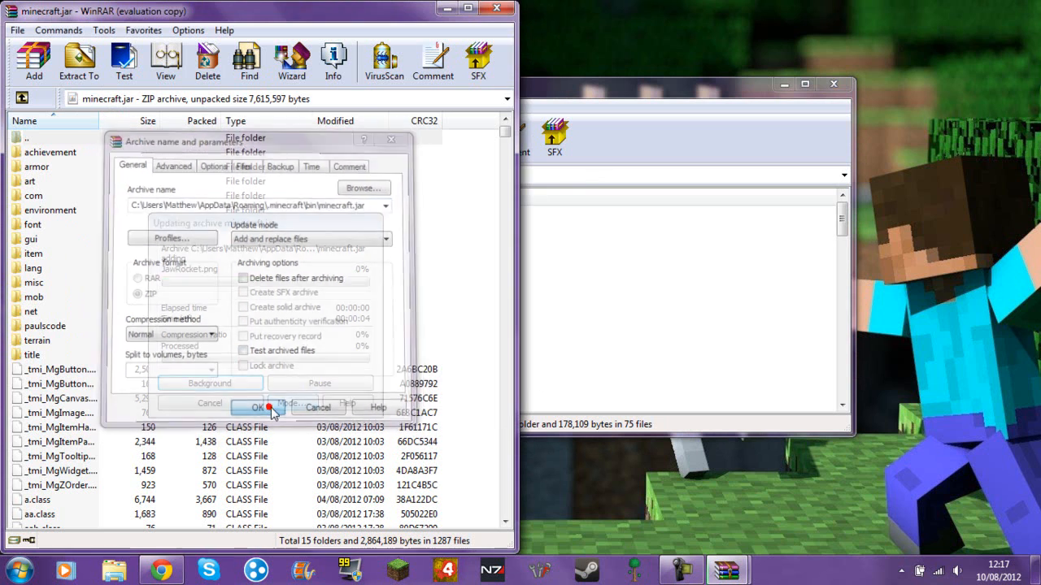
left_click(256, 407)
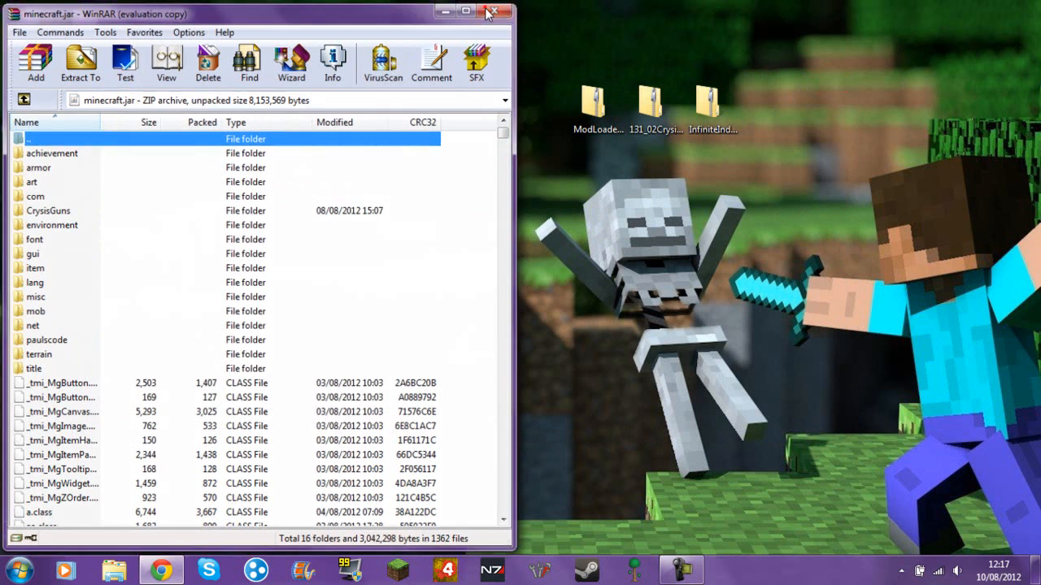
Step: Close WinRAR, launch Minecraft from the desktop and log in through the launcher
left_click(496, 12)
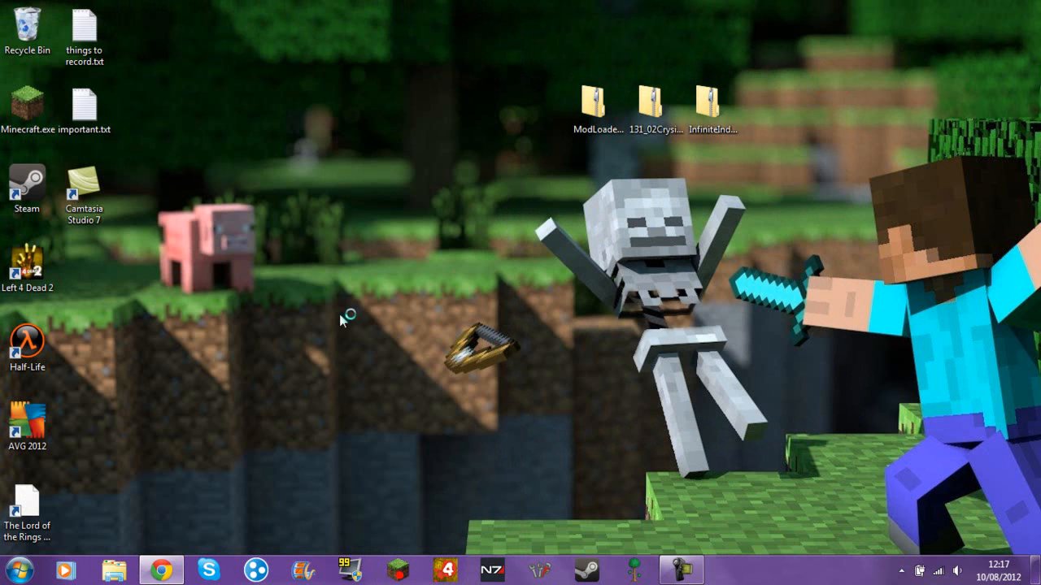
left_click(655, 109)
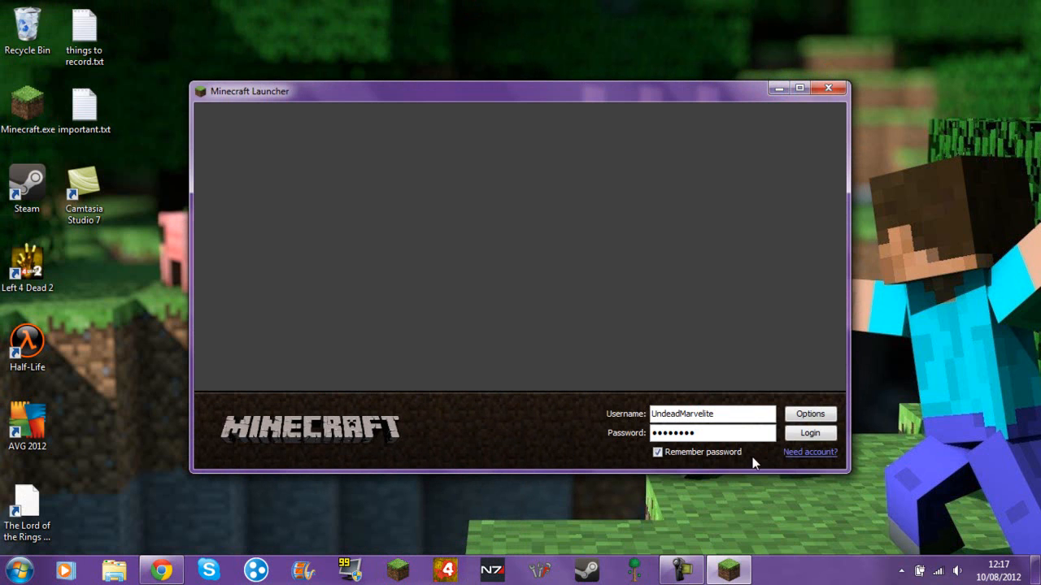
left_click(810, 432)
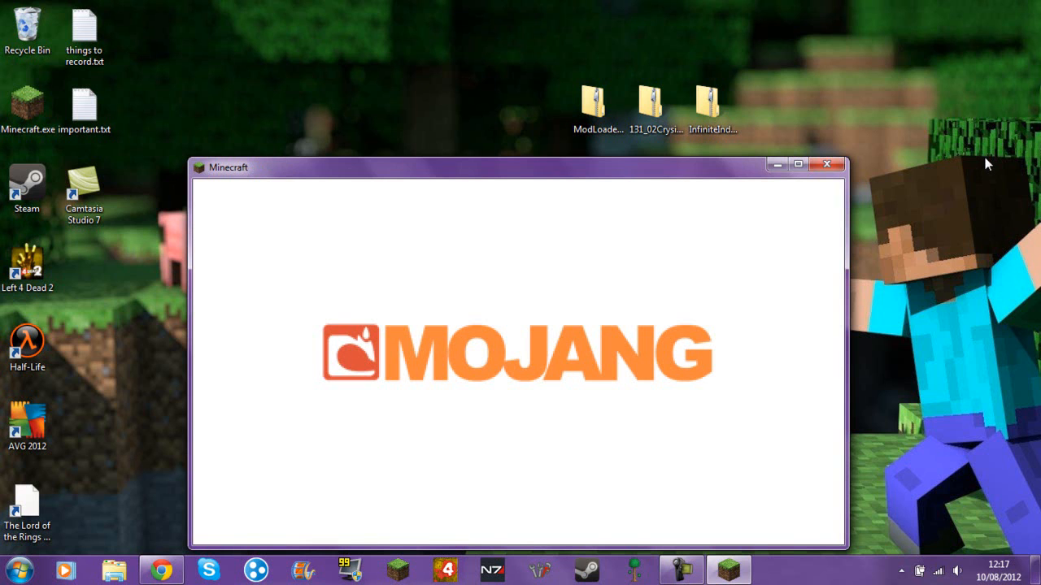
mouse_move(969, 157)
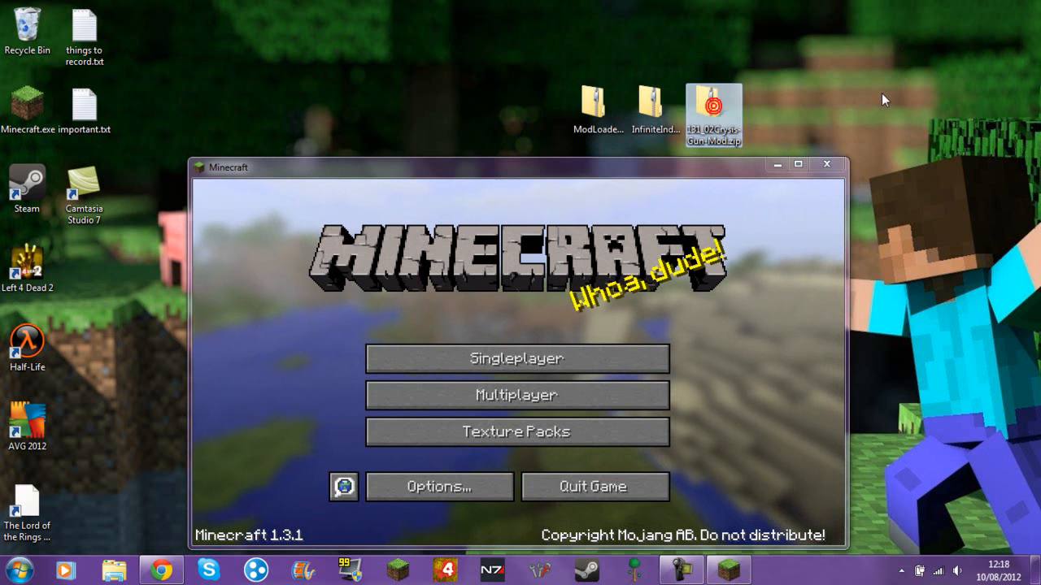
Step: Create a default-settings singleplayer world called New World from the Singleplayer menu
left_click(516, 359)
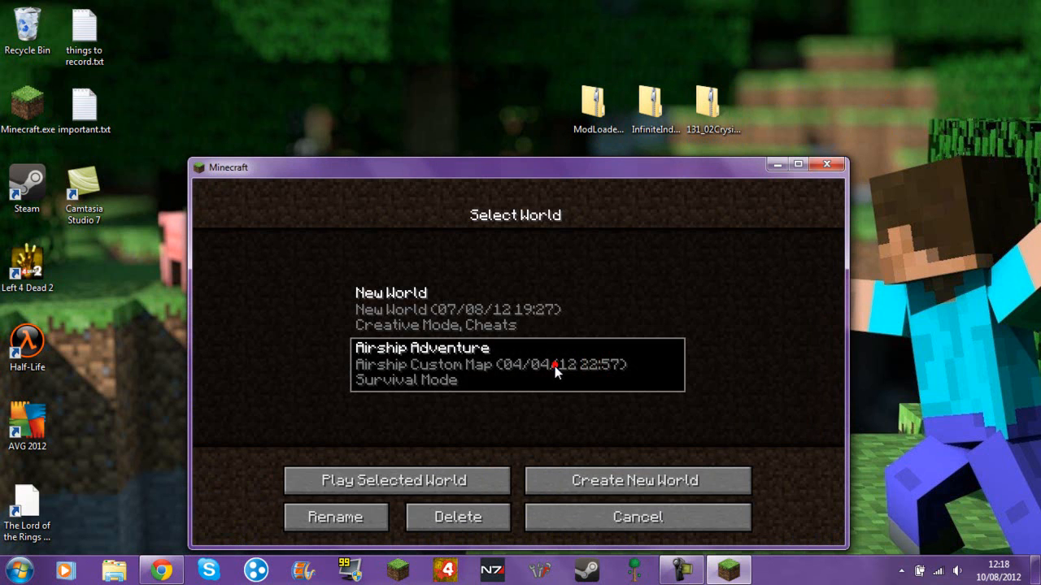
left_click(637, 480)
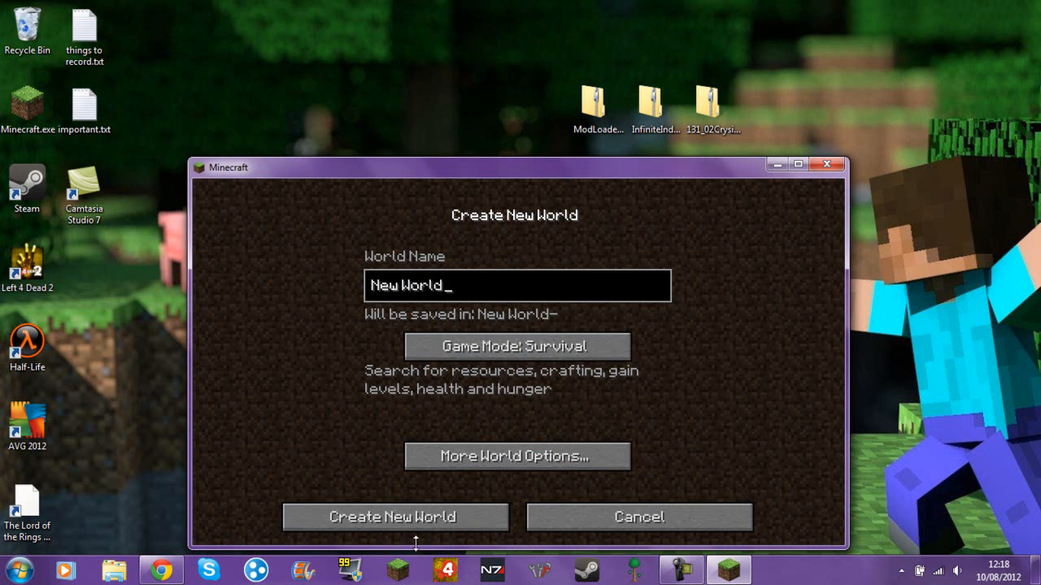
left_click(394, 518)
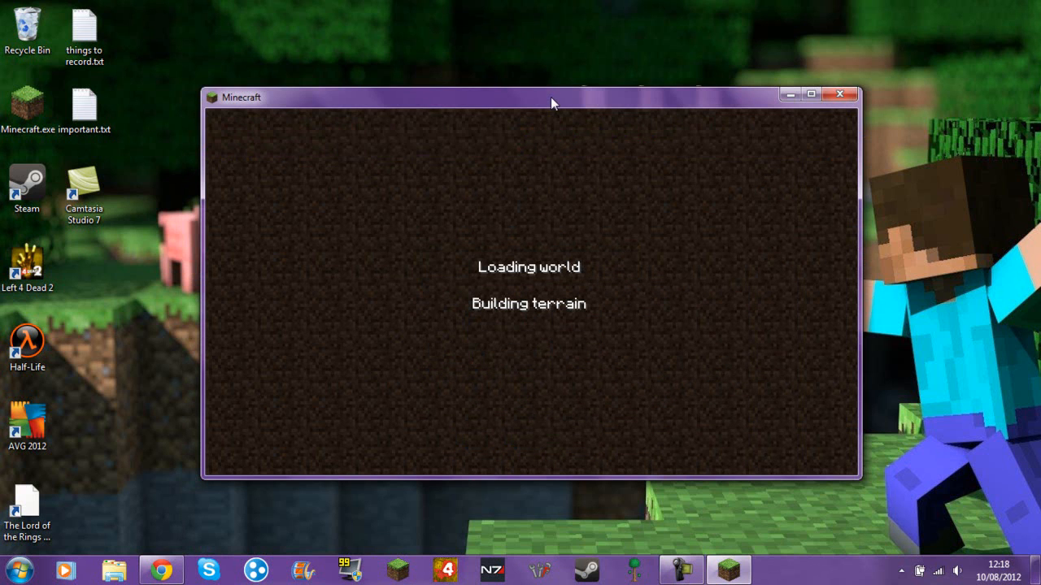
mouse_move(555, 271)
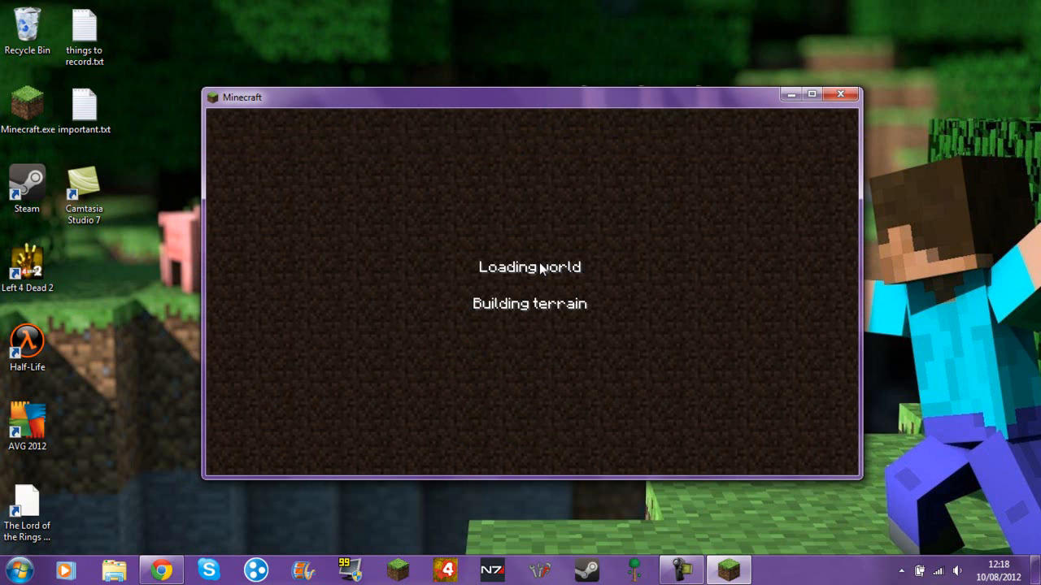
mouse_move(551, 336)
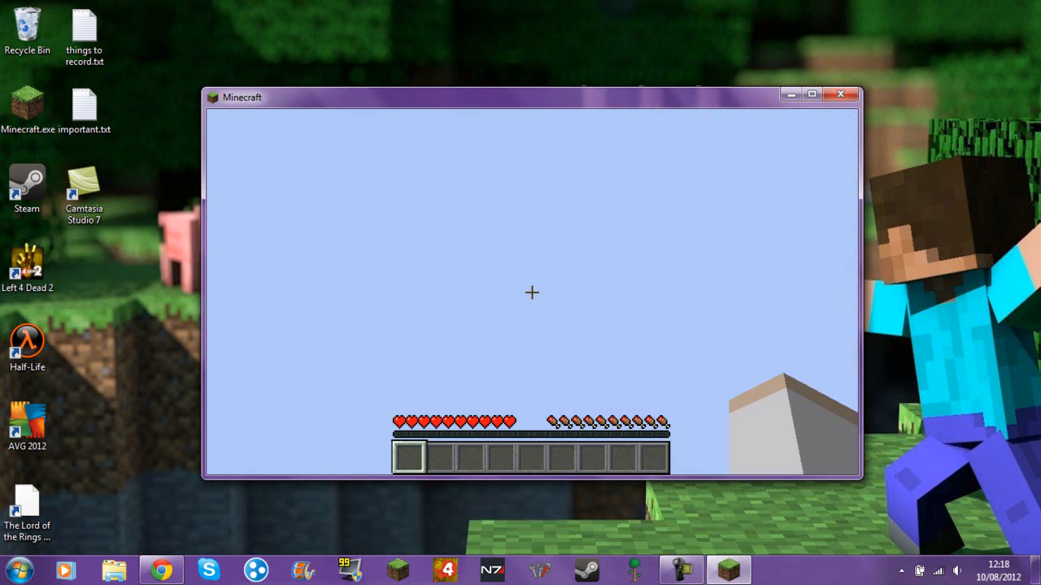
Step: Open the inventory and page TooManyItems forward to the page showing Crysis guns
key("e")
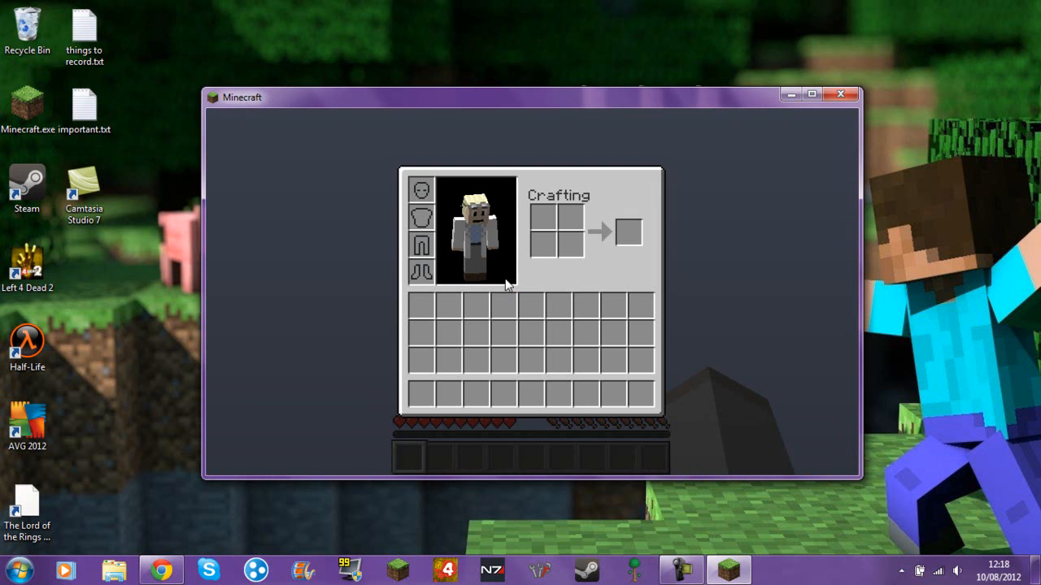
mouse_move(695, 247)
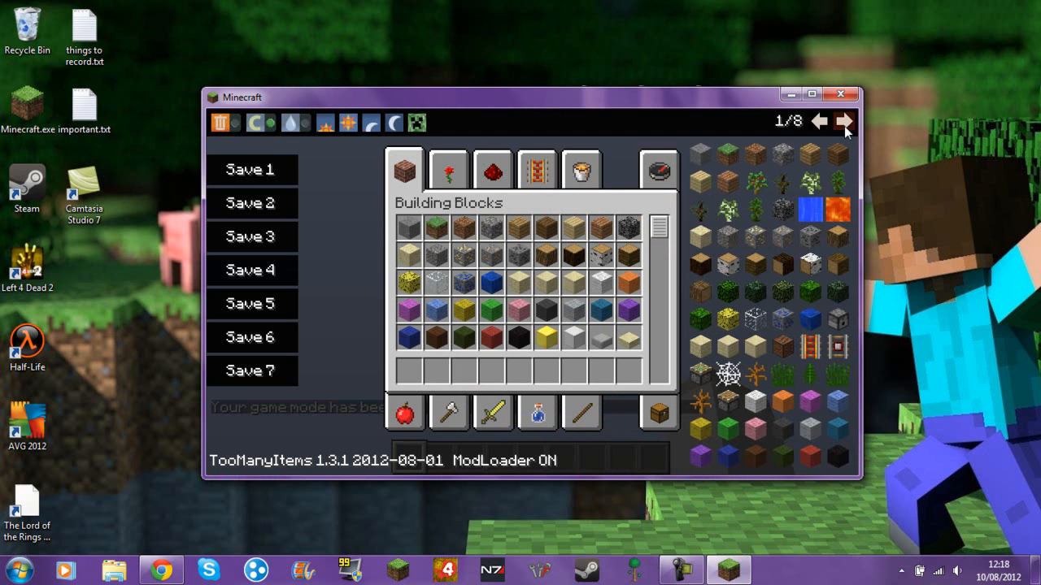
left_click(844, 121)
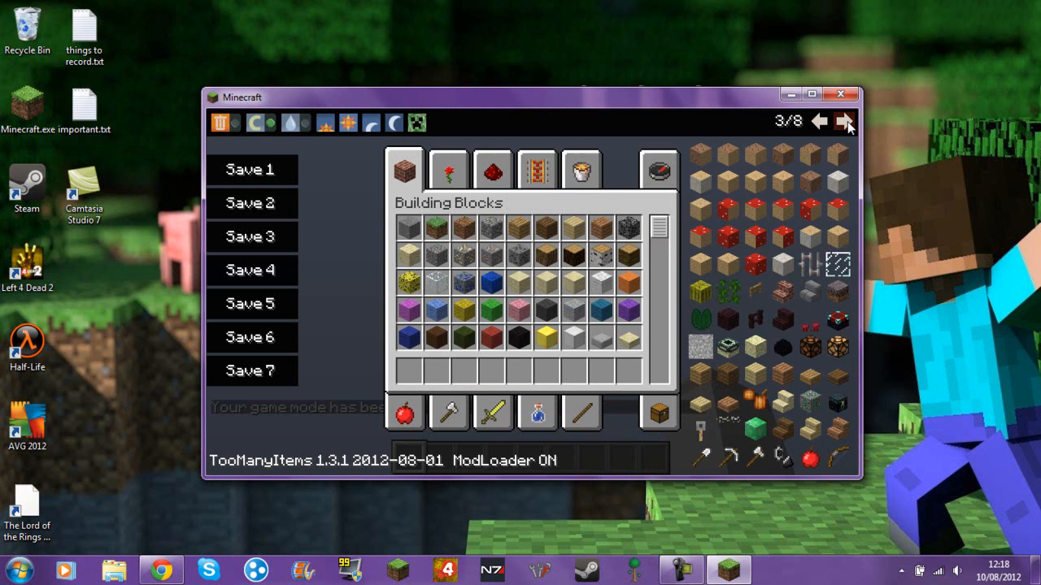
left_click(845, 120)
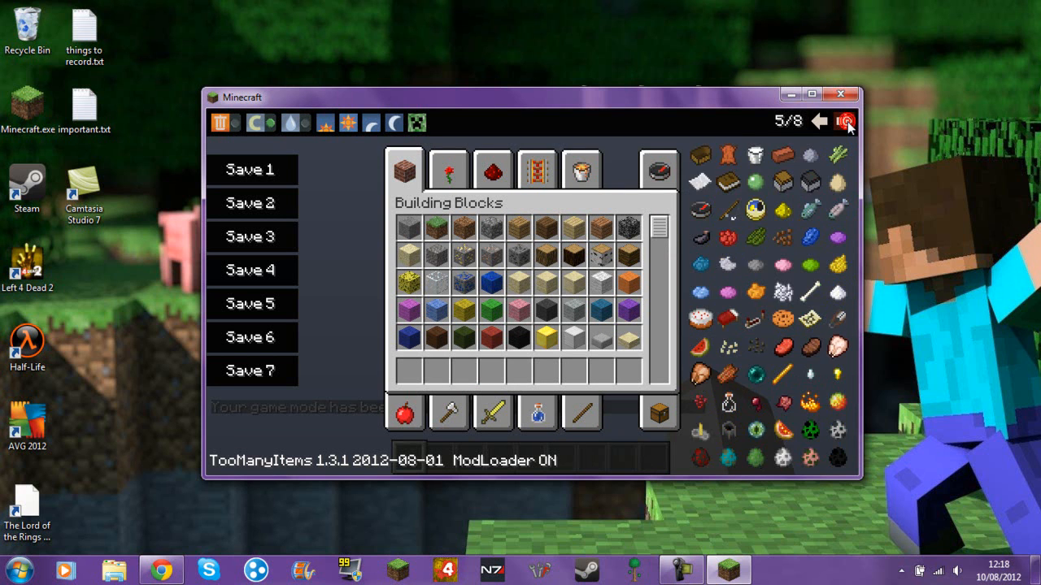
left_click(845, 120)
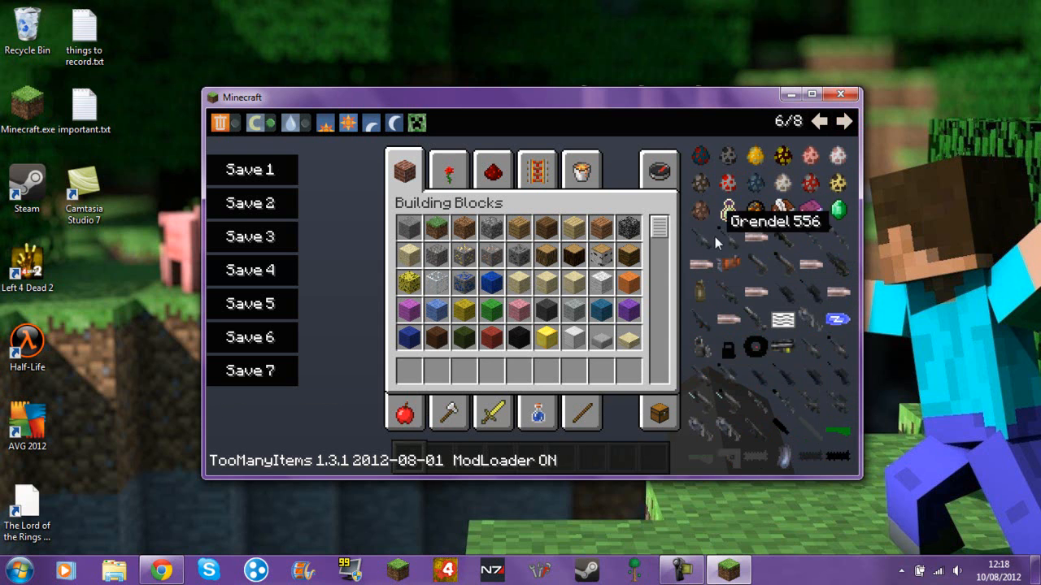
mouse_move(764, 467)
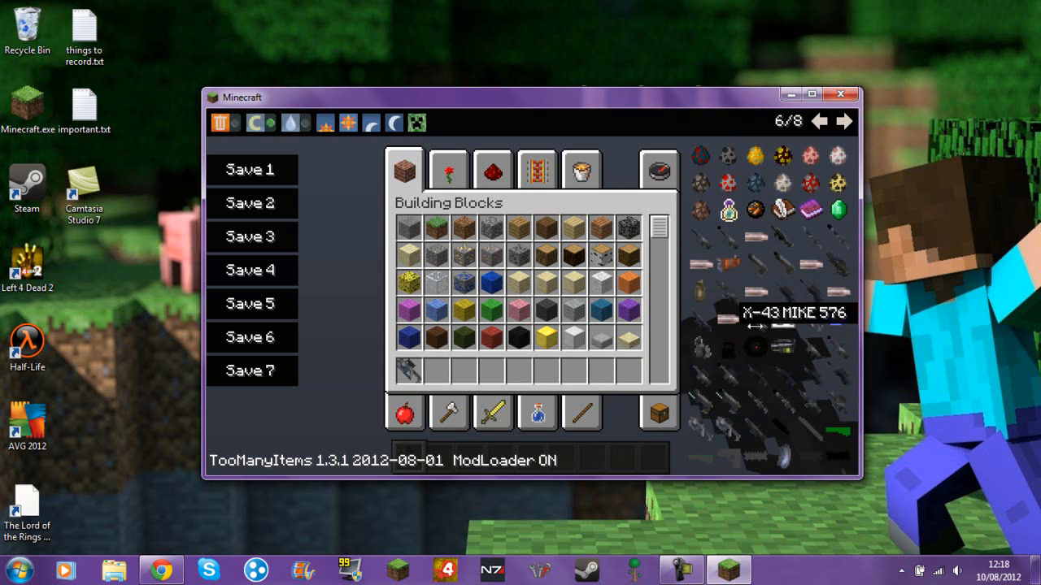
mouse_move(736, 330)
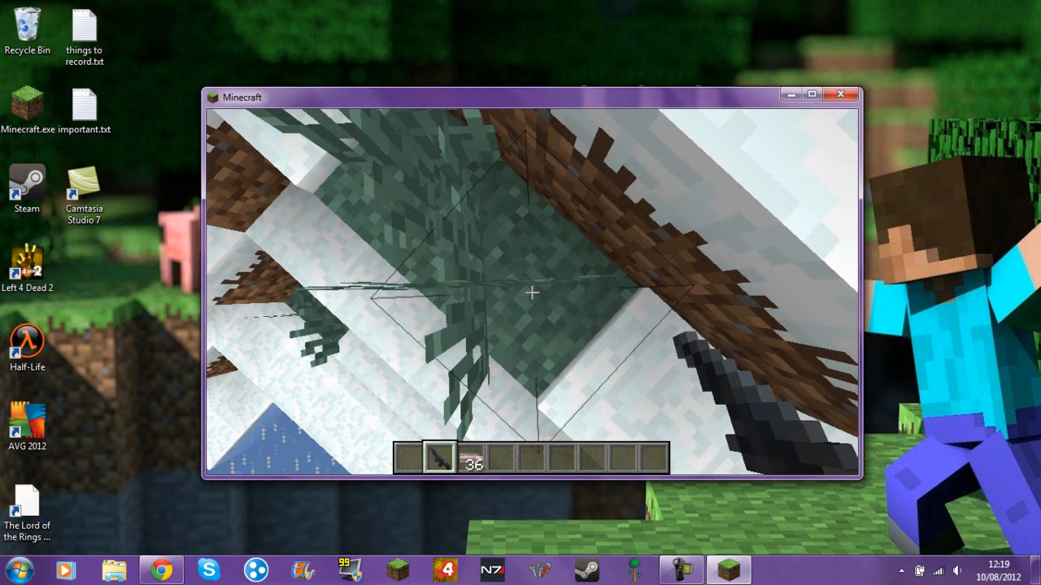
Step: Open the inventory and scroll the Combat list down to the Crysis guns and C4
key("e")
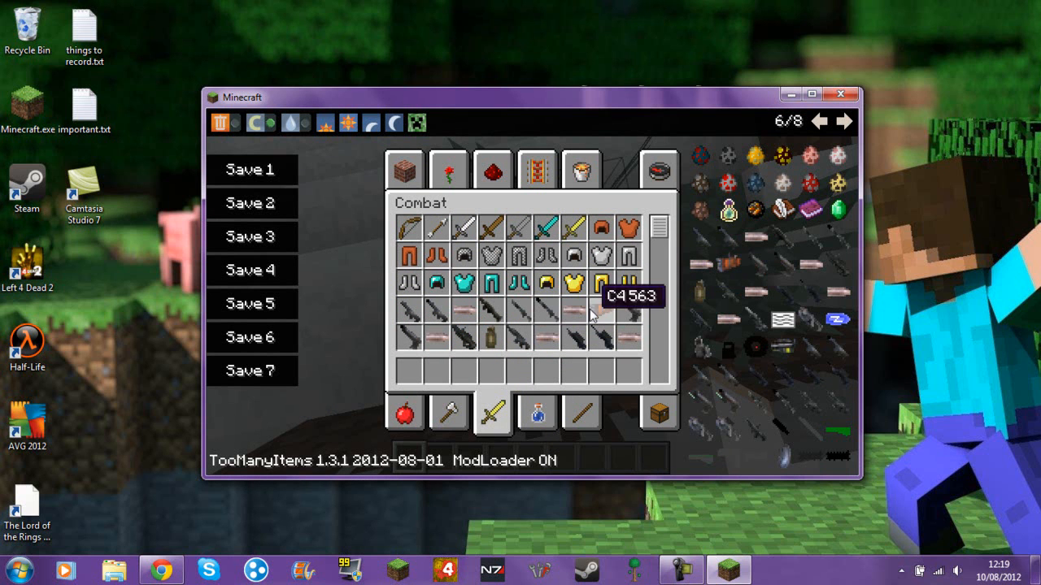
scroll("down", 3)
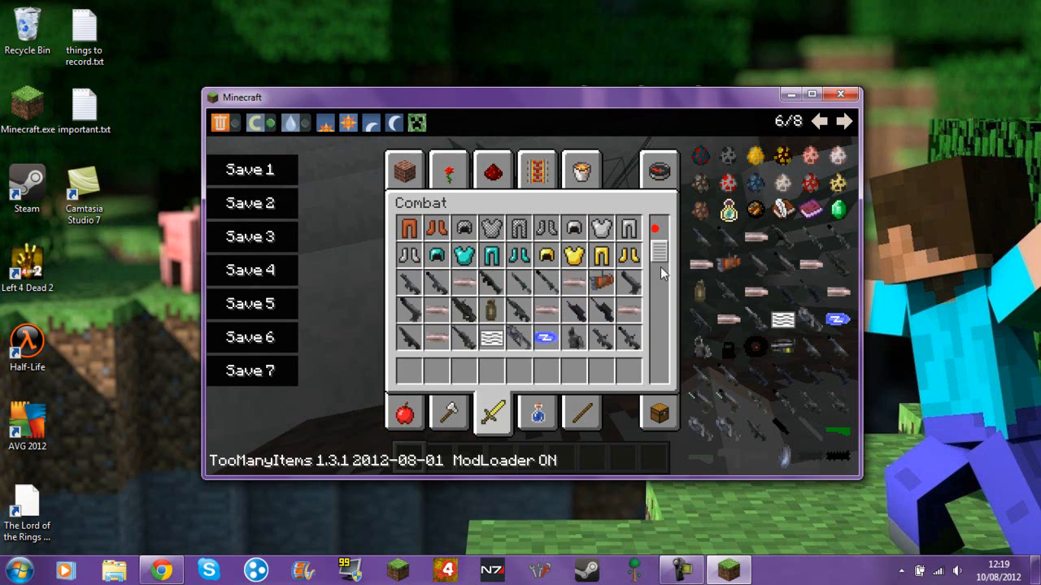